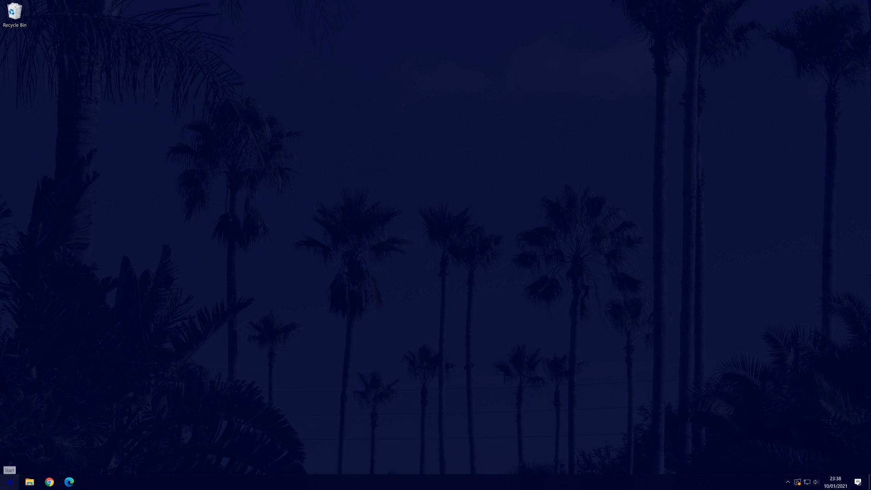
Launch the Settings app from the Start menu
left_click(9, 482)
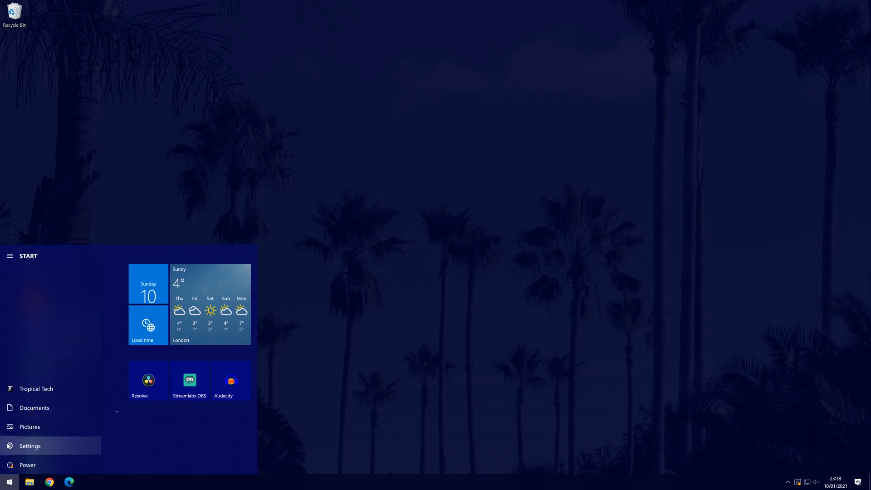
left_click(30, 446)
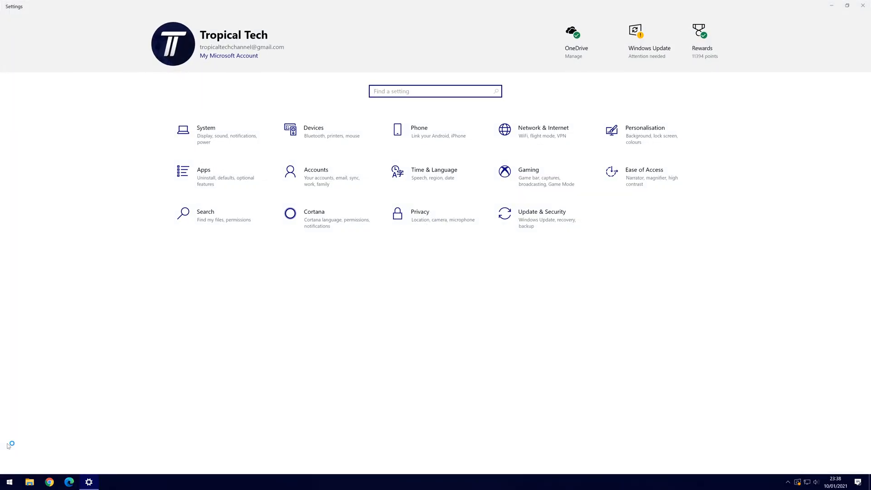
mouse_move(641, 139)
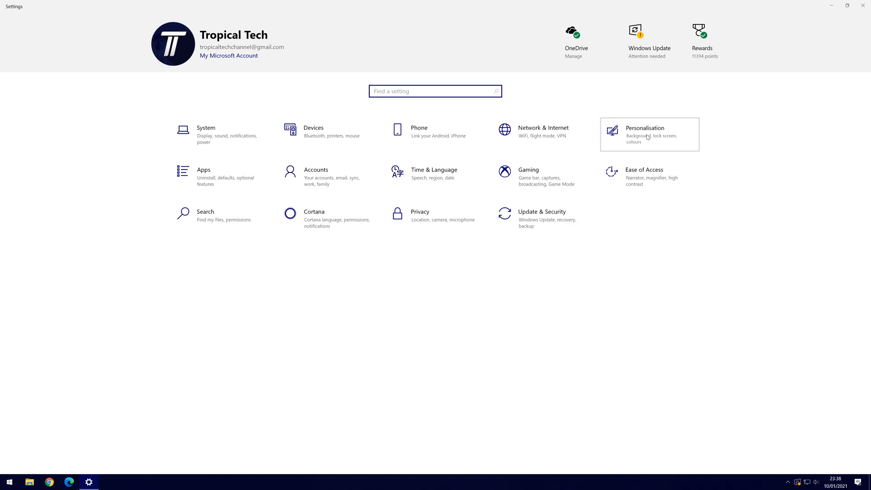
Go to Personalisation and then its Lock screen page
left_click(648, 134)
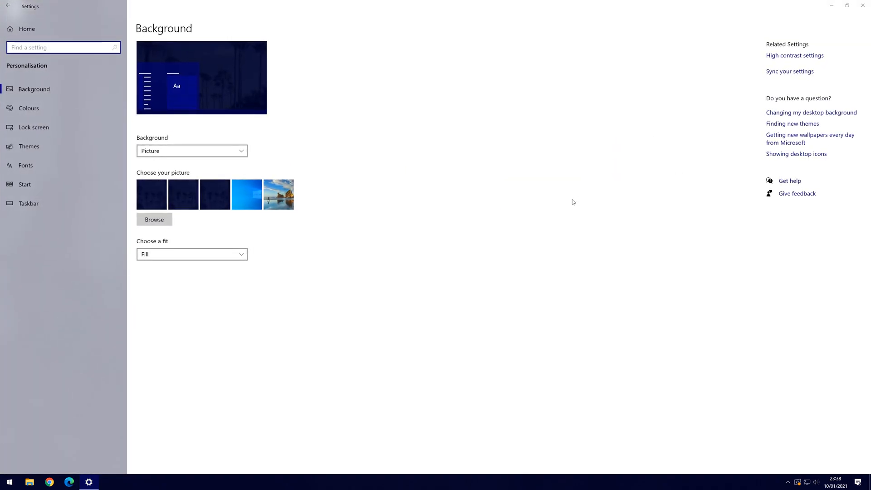
mouse_move(33, 127)
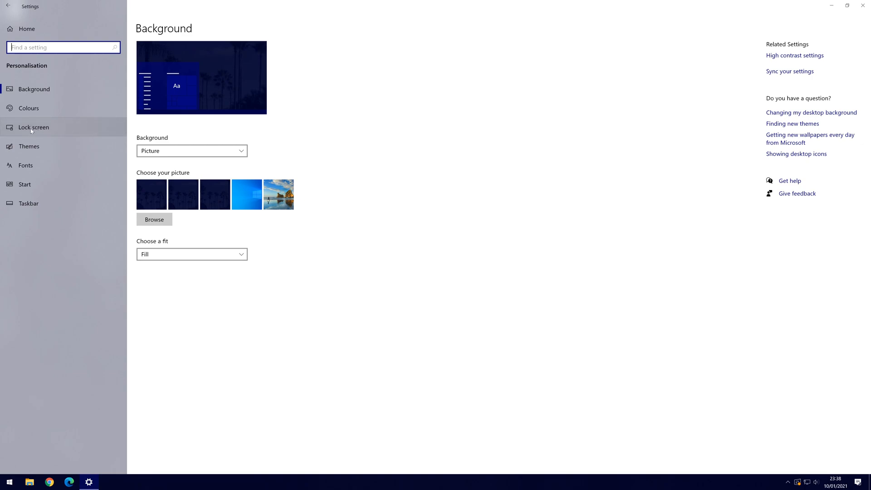
left_click(33, 127)
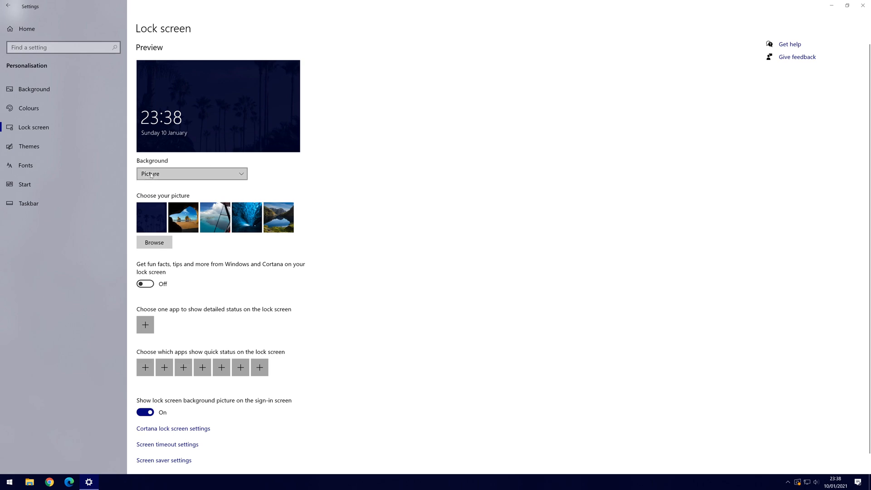
left_click(191, 174)
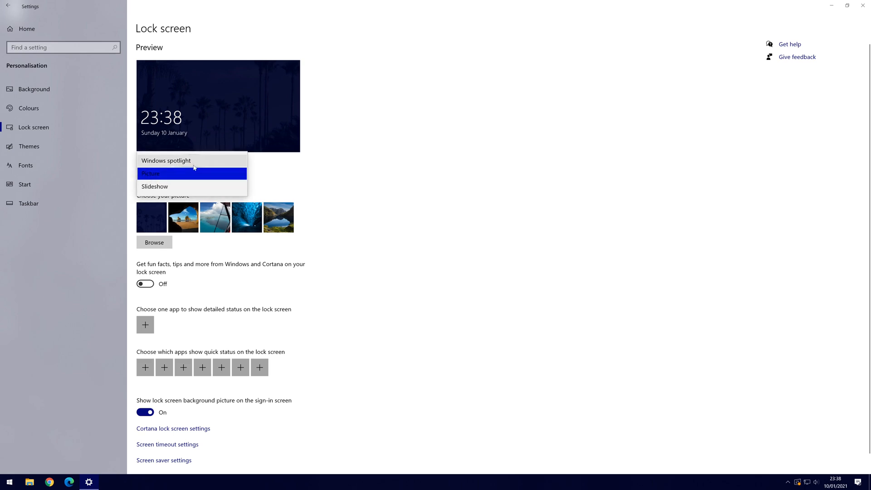
mouse_move(206, 164)
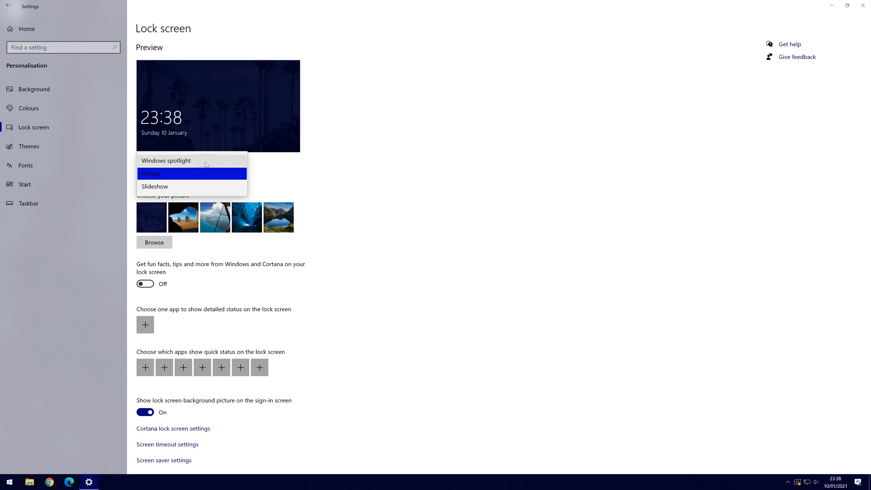
left_click(150, 173)
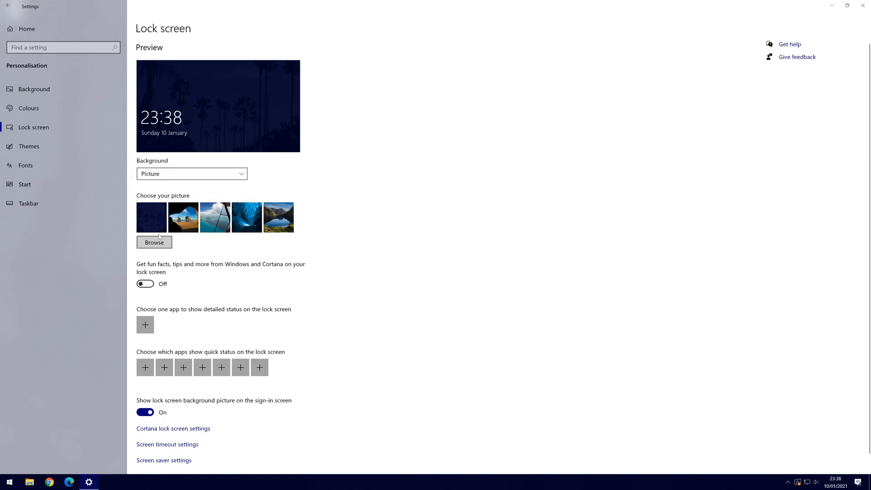
left_click(152, 217)
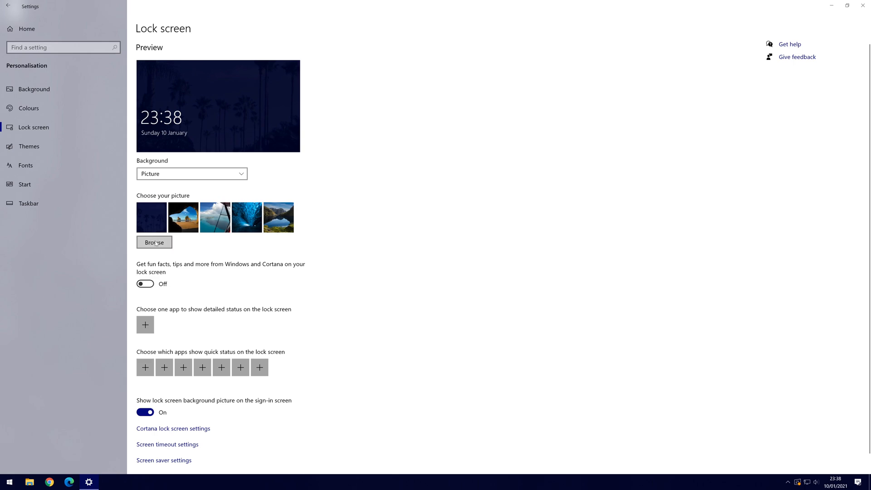
mouse_move(164, 247)
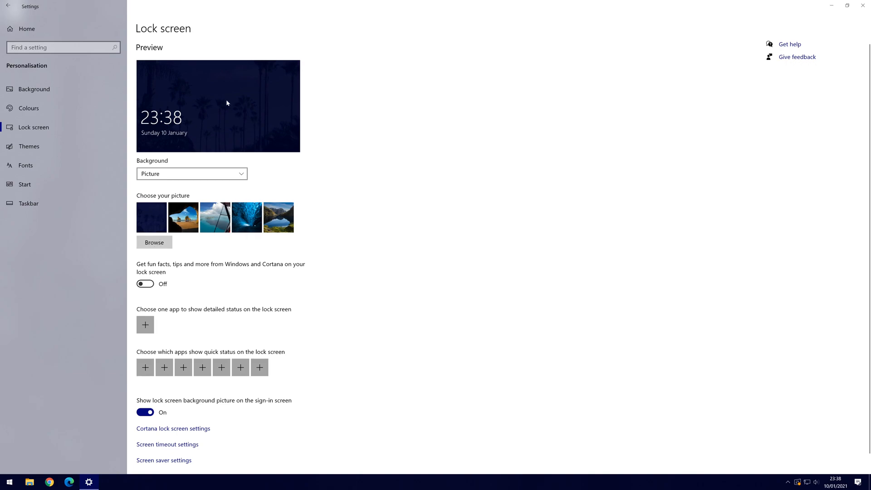
mouse_move(130, 315)
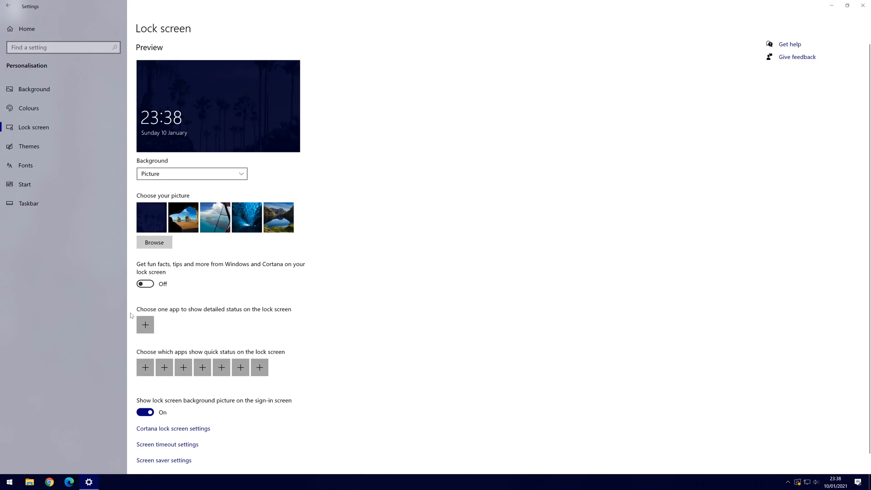